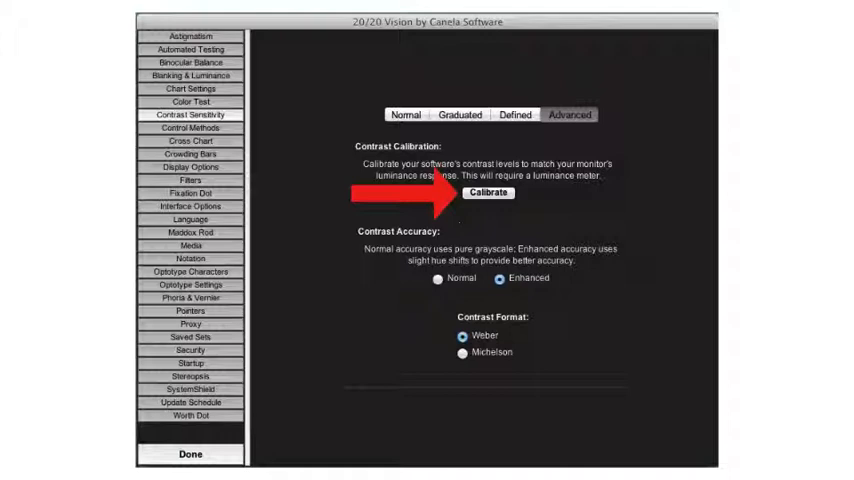
Start the contrast calibration from the Contrast Sensitivity Advanced view.
click(488, 192)
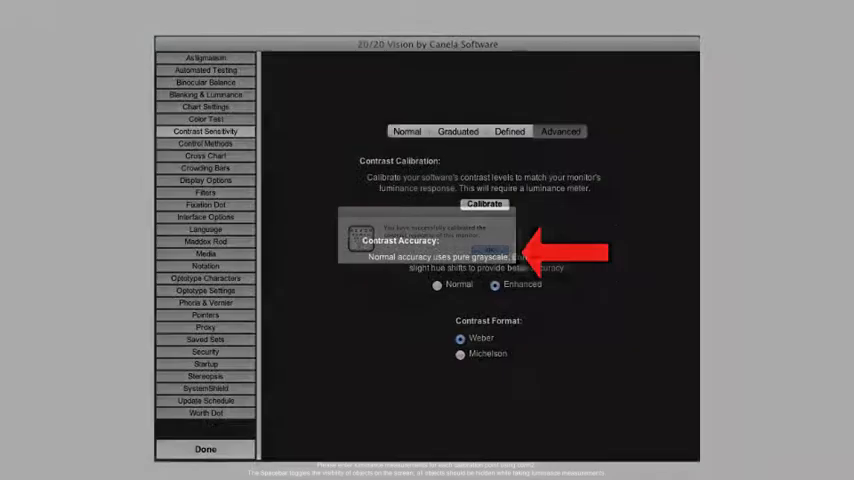
Dismiss the calibration message and show the Defined contrast settings list.
click(488, 252)
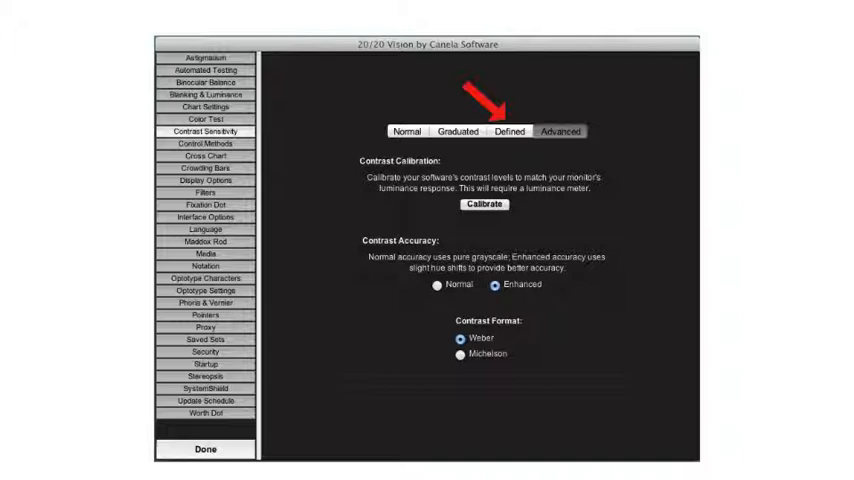
click(512, 132)
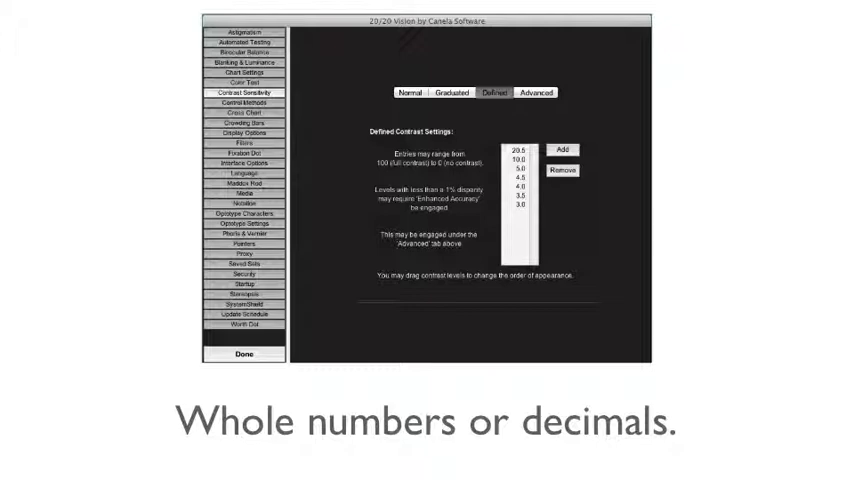